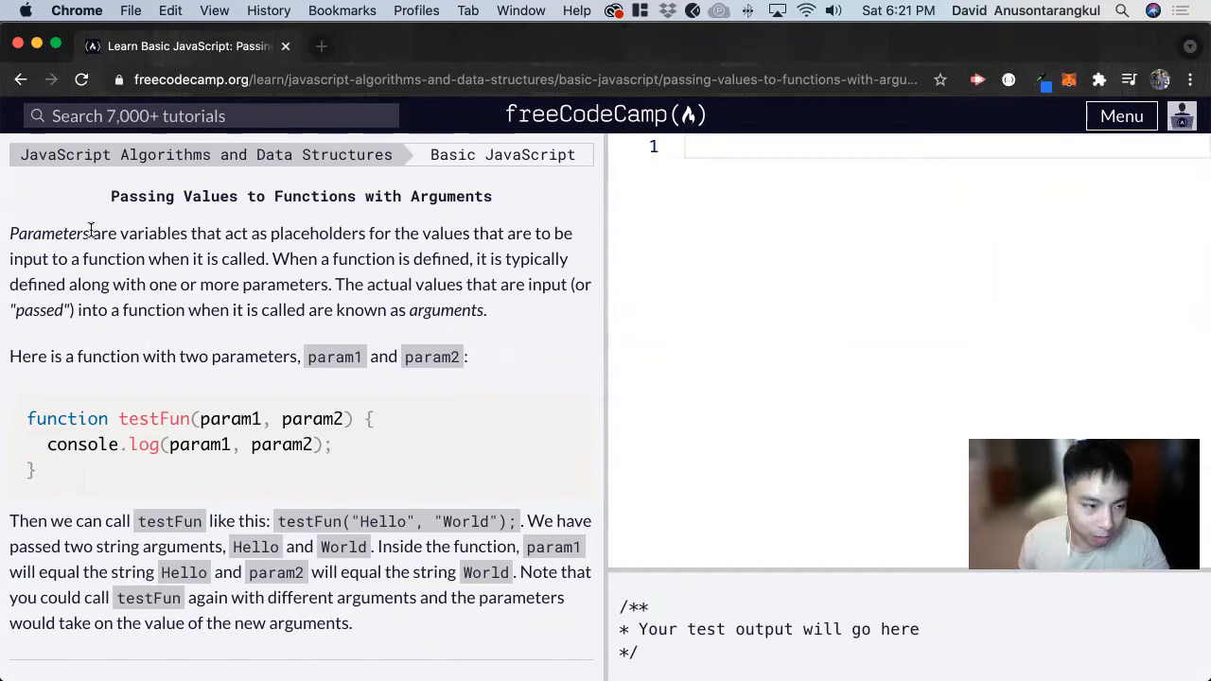
pyautogui.moveTo(303, 378)
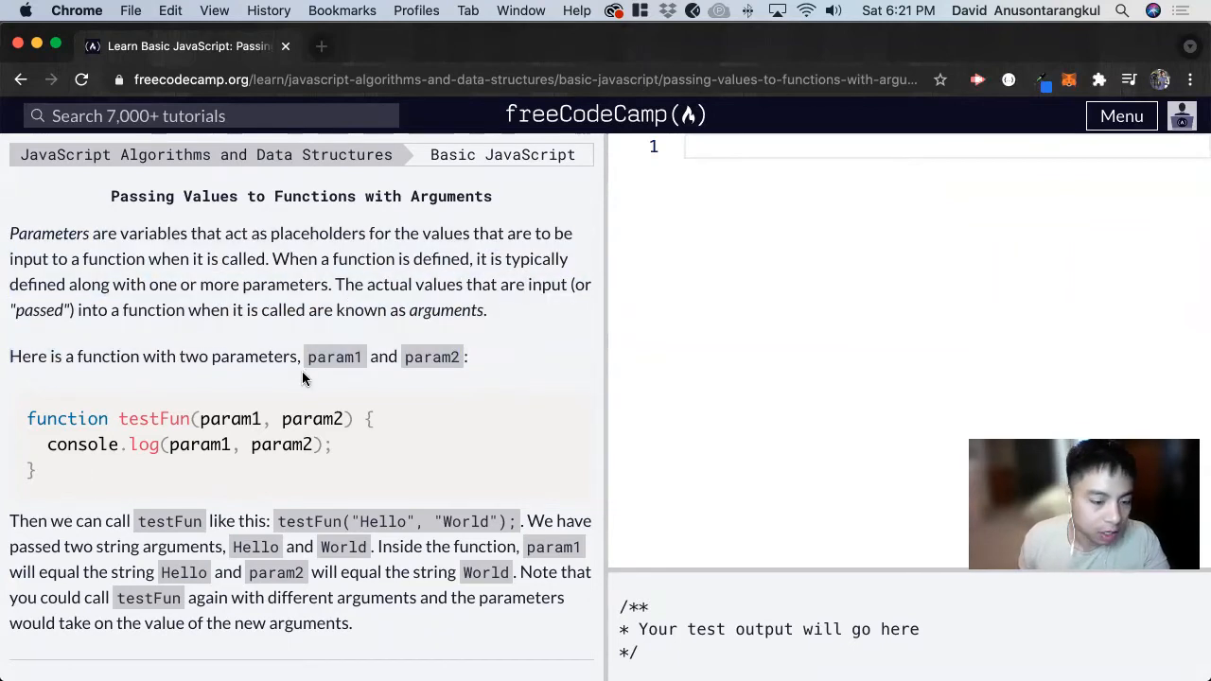
# - Review the lesson example, highlighting param1 and param2 in its console.log call
pyautogui.scroll(-3)
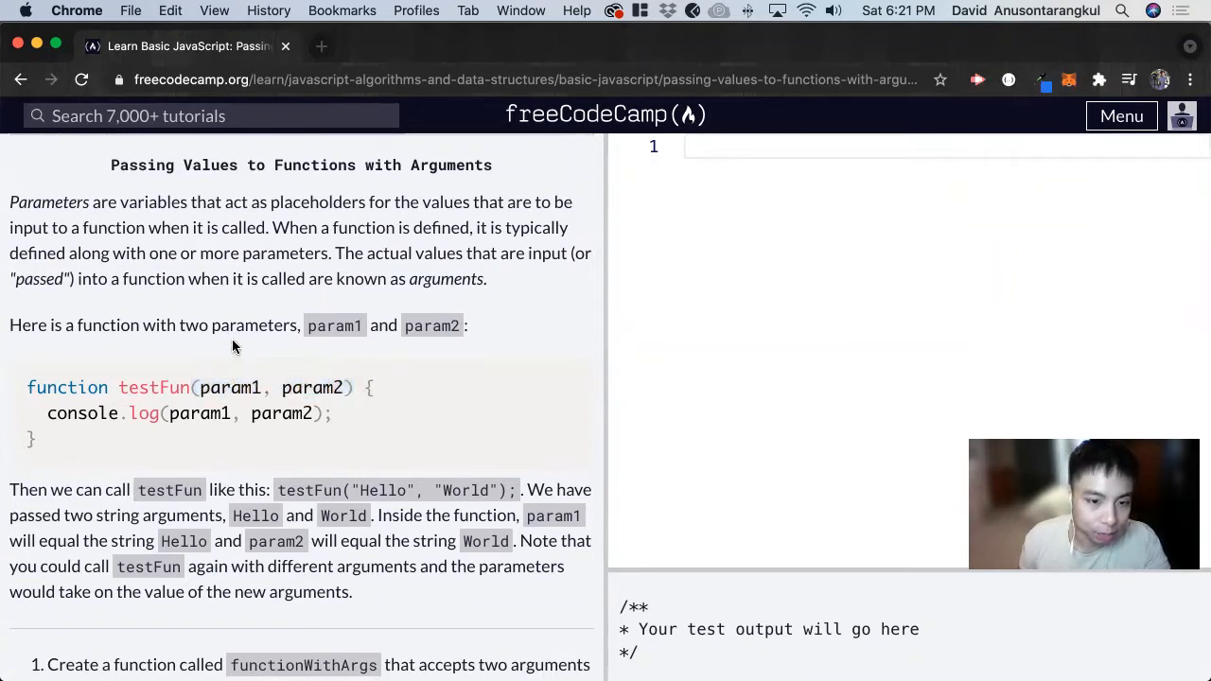
pyautogui.moveTo(424, 270)
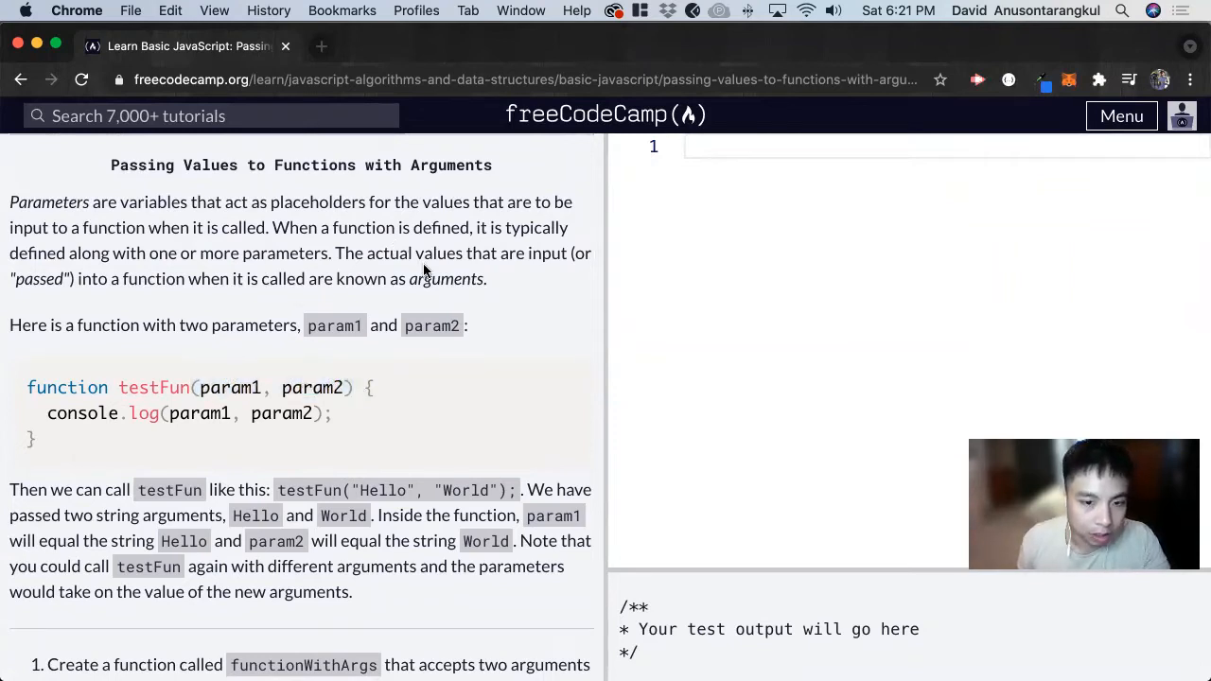
pyautogui.moveTo(208, 218)
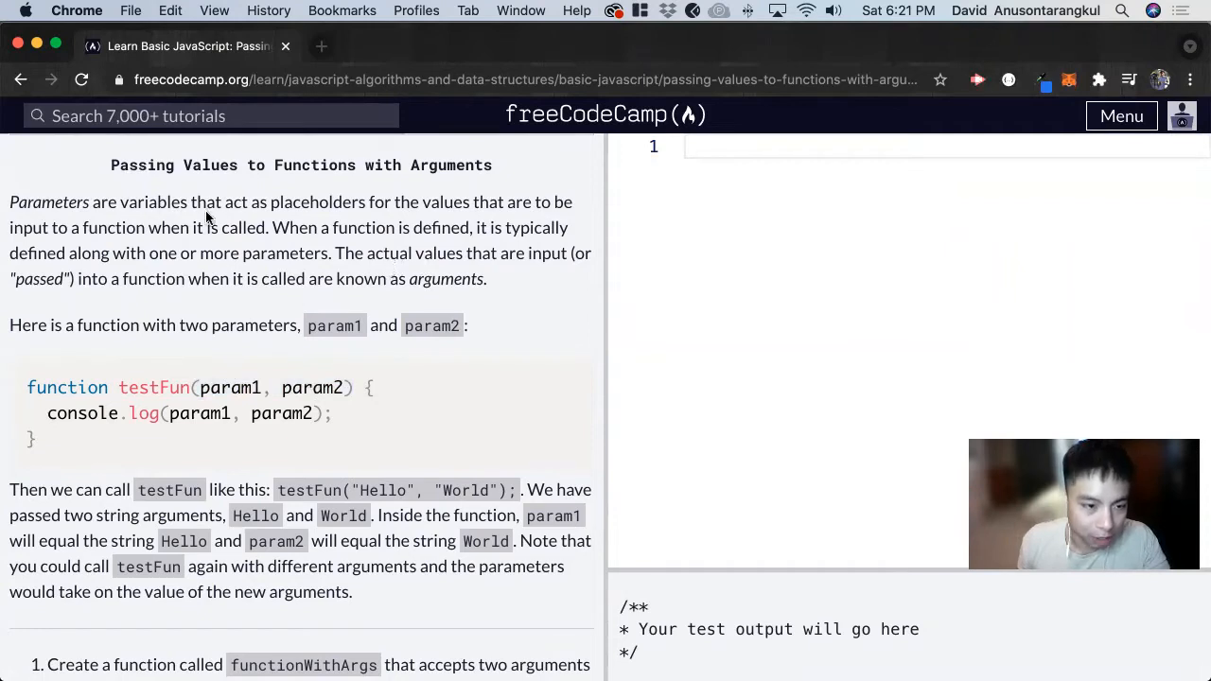
pyautogui.moveTo(421, 216)
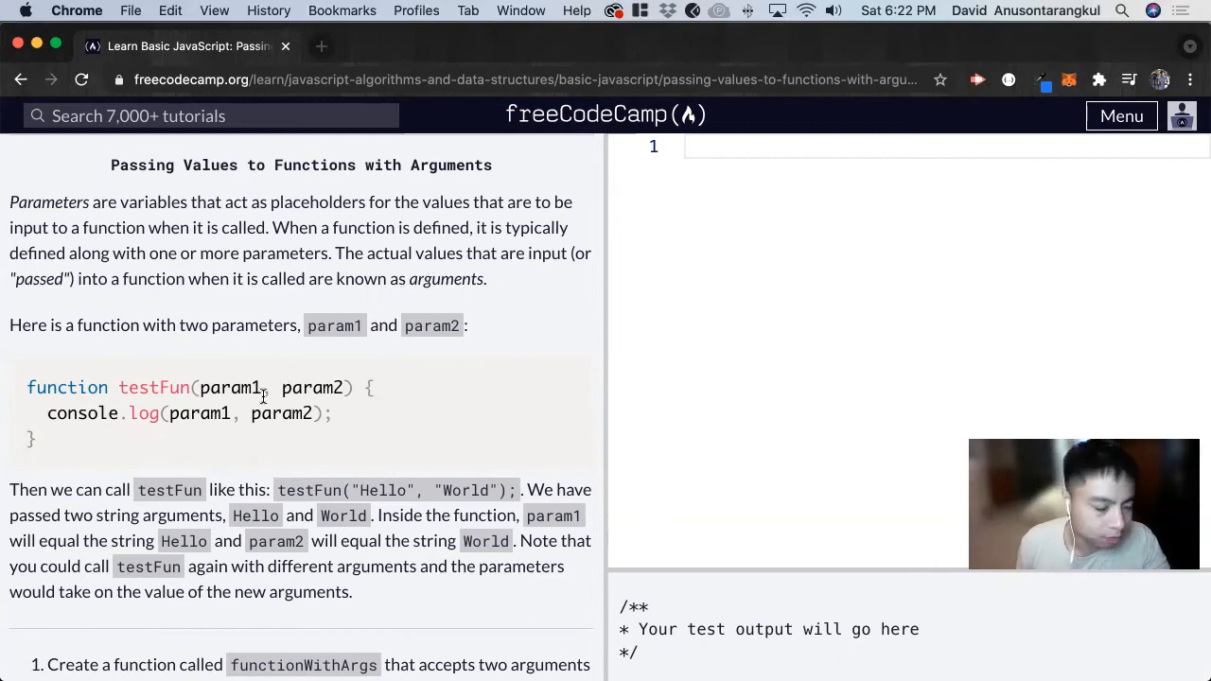
pyautogui.scroll(-3)
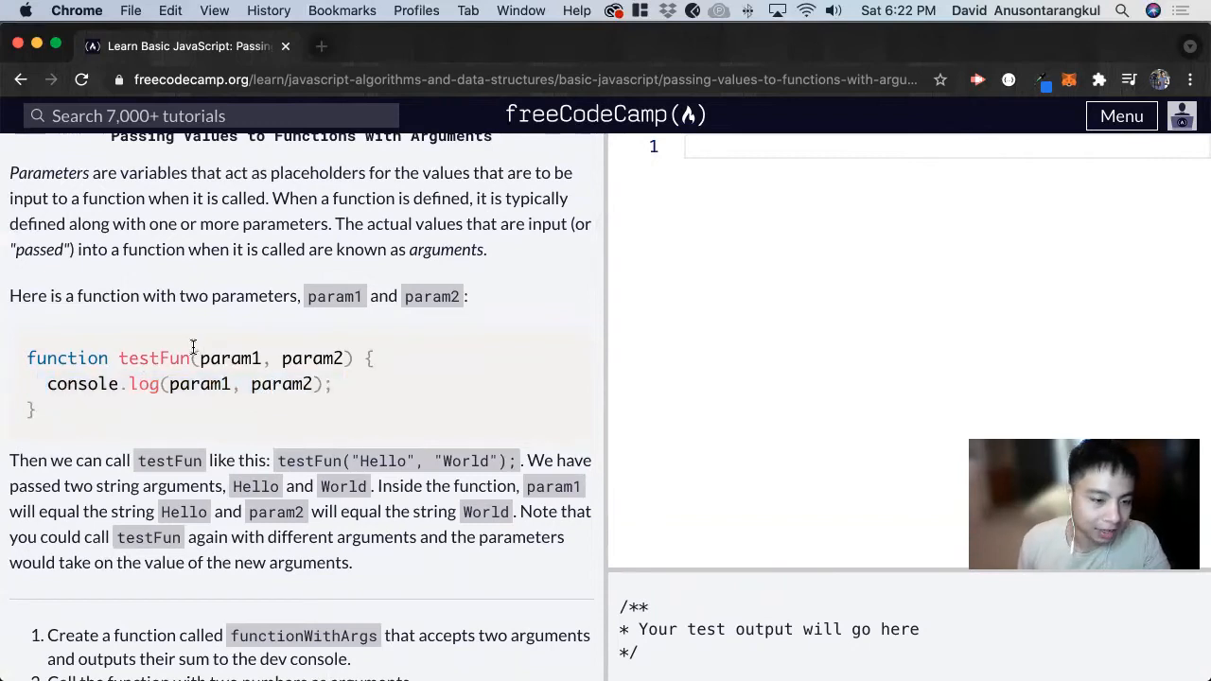
pyautogui.doubleClick(229, 357)
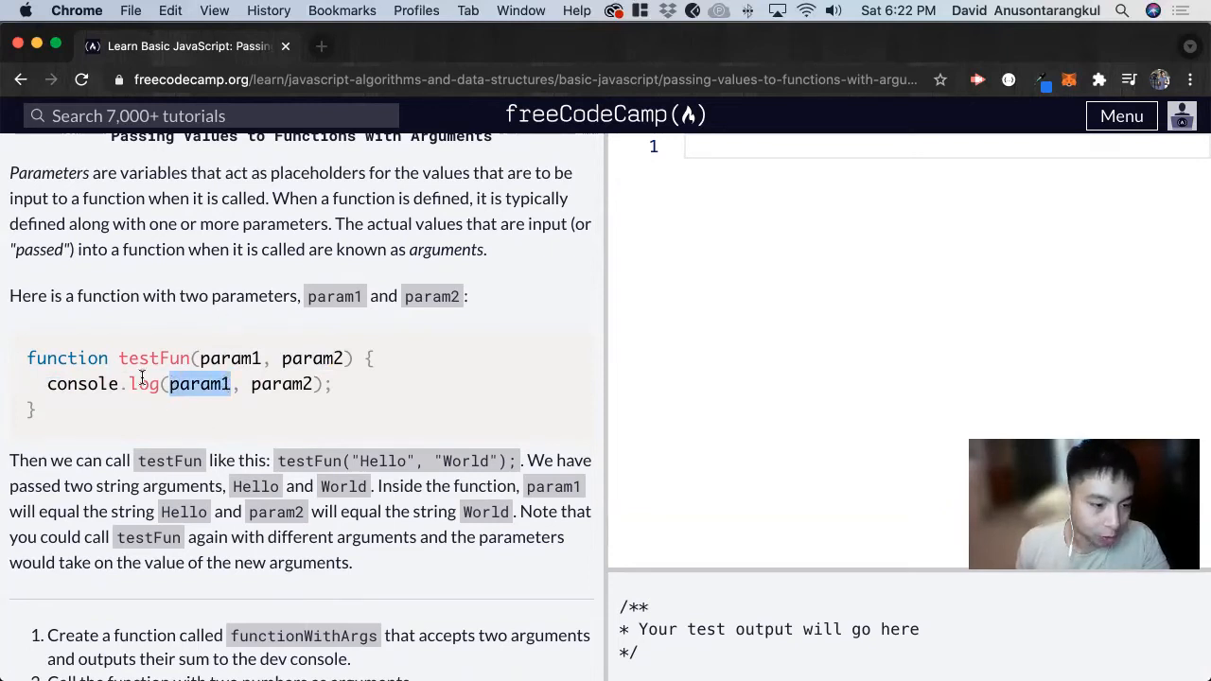
pyautogui.doubleClick(155, 358)
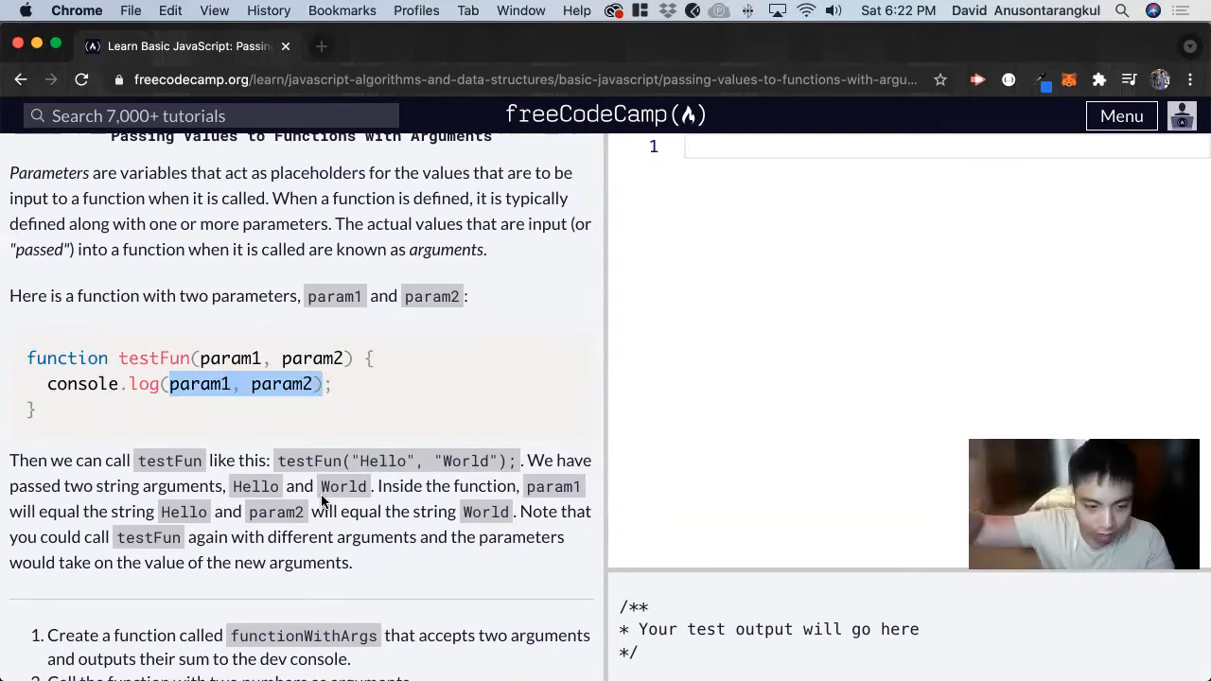
pyautogui.scroll(-3)
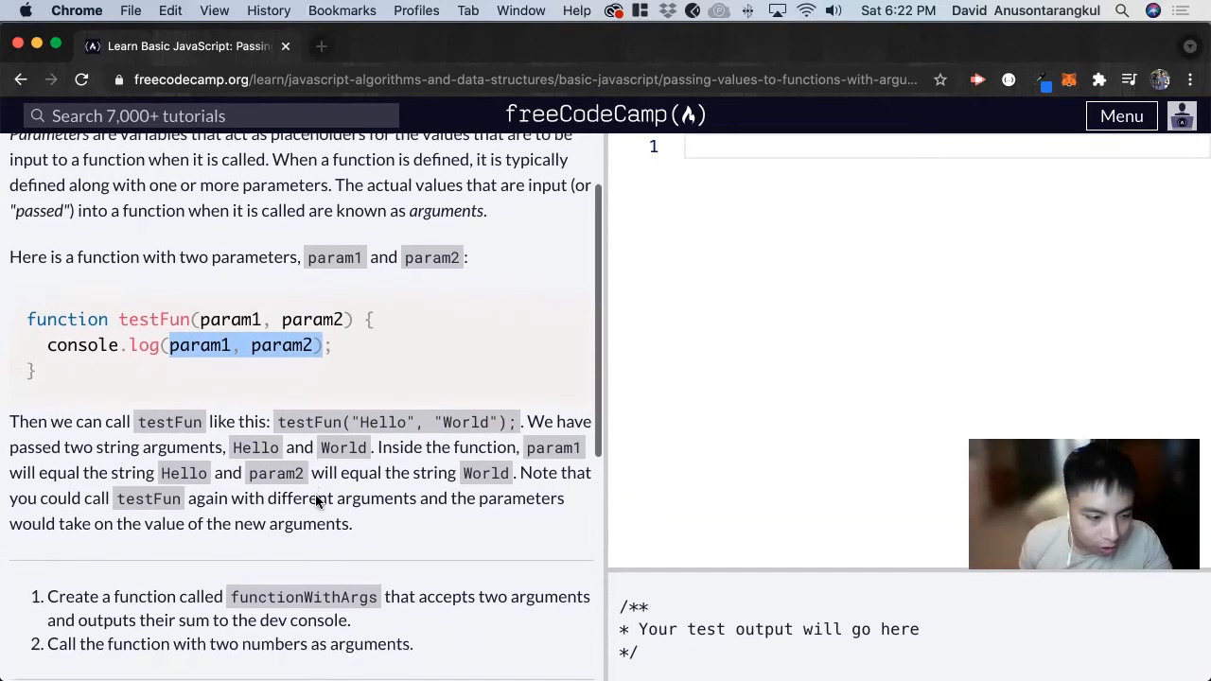
pyautogui.scroll(-3)
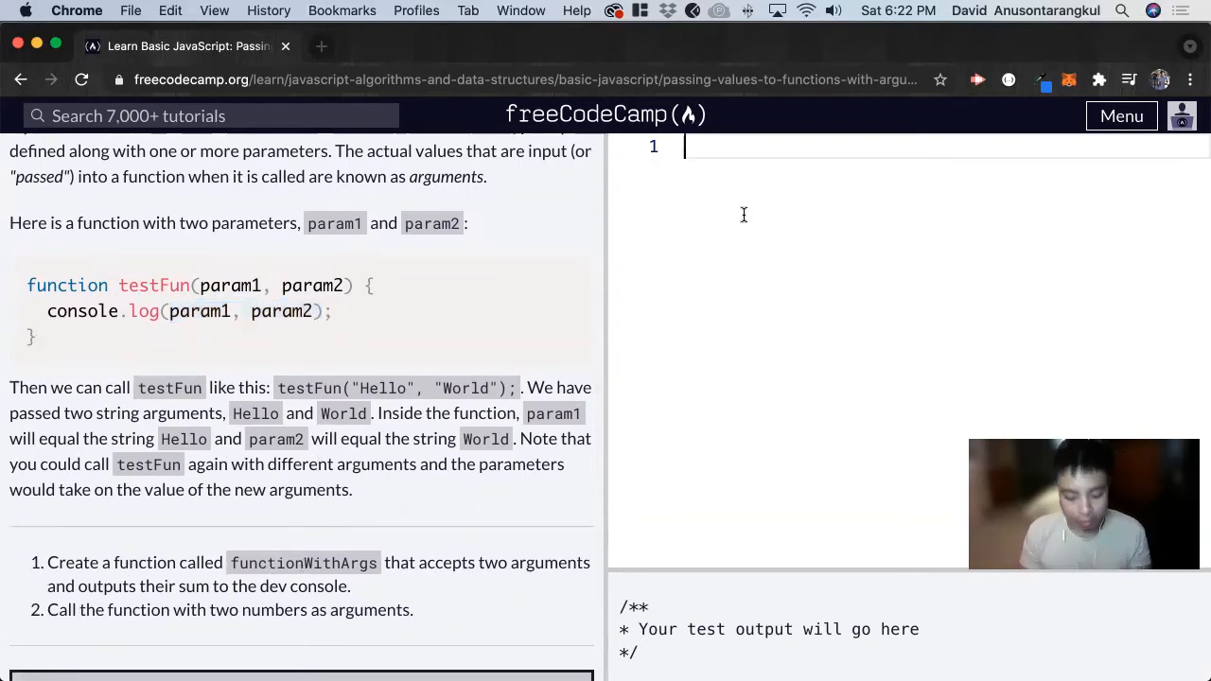
# - Declare function functionWithArgs(a,b) on the editor's first line
pyautogui.write('functi')
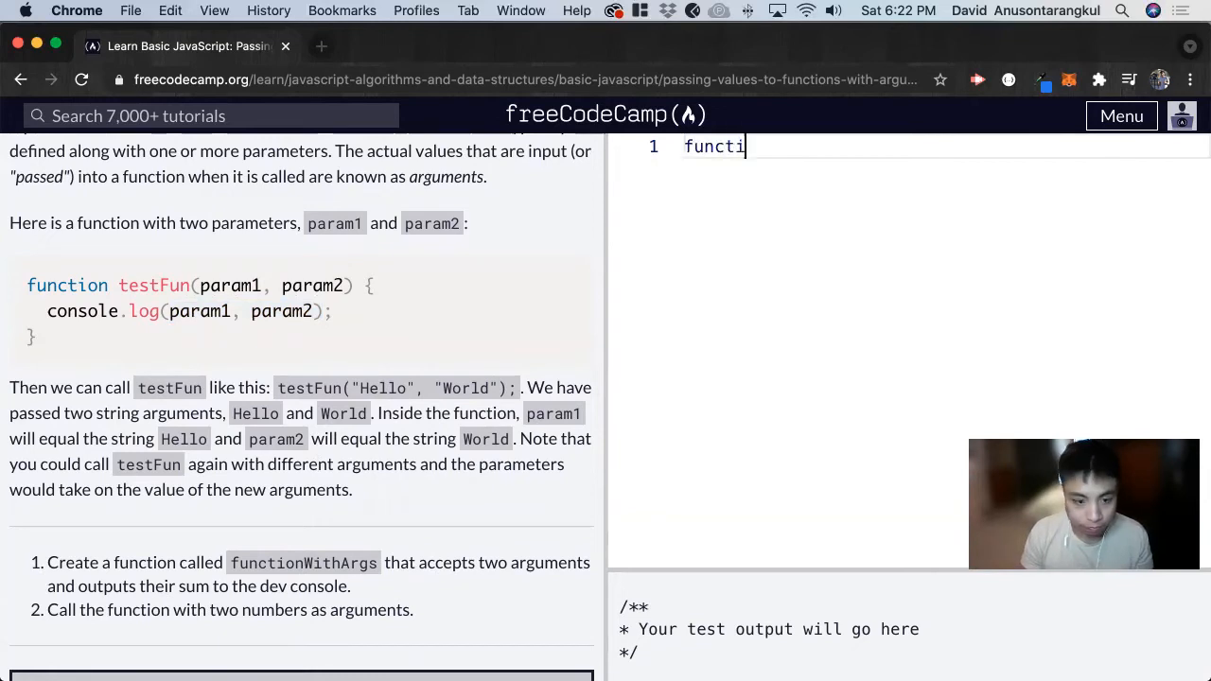
pyautogui.write('on')
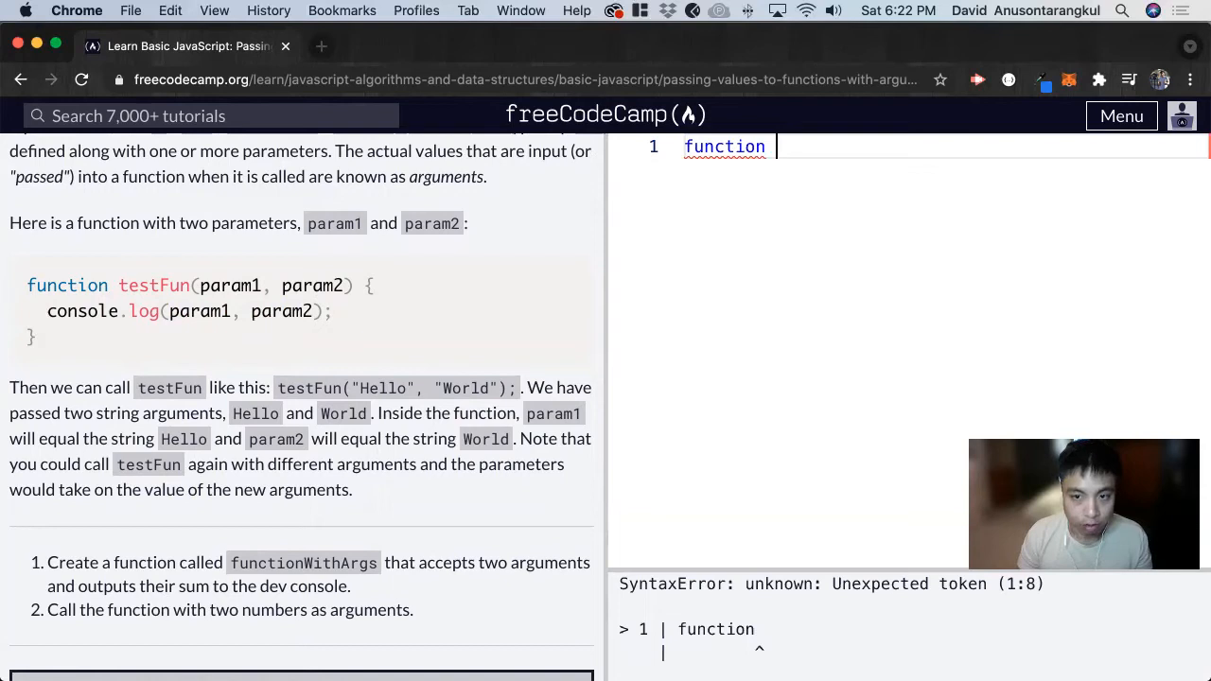
pyautogui.write('func')
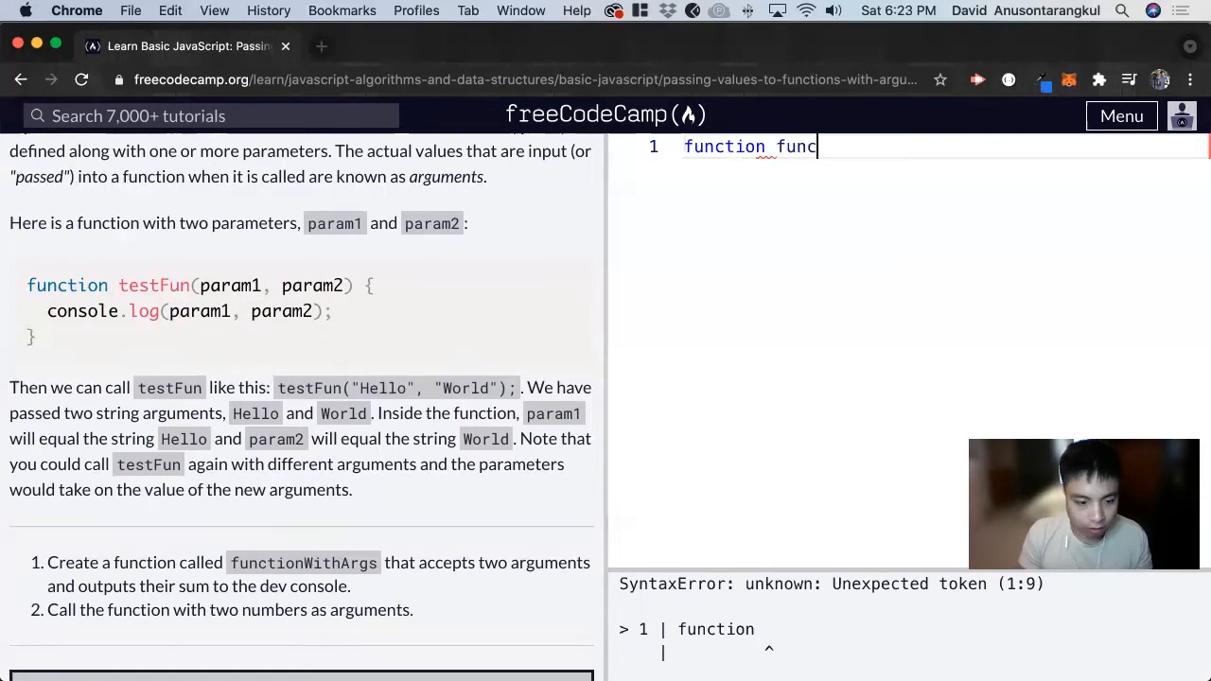
pyautogui.write('tionWithArg')
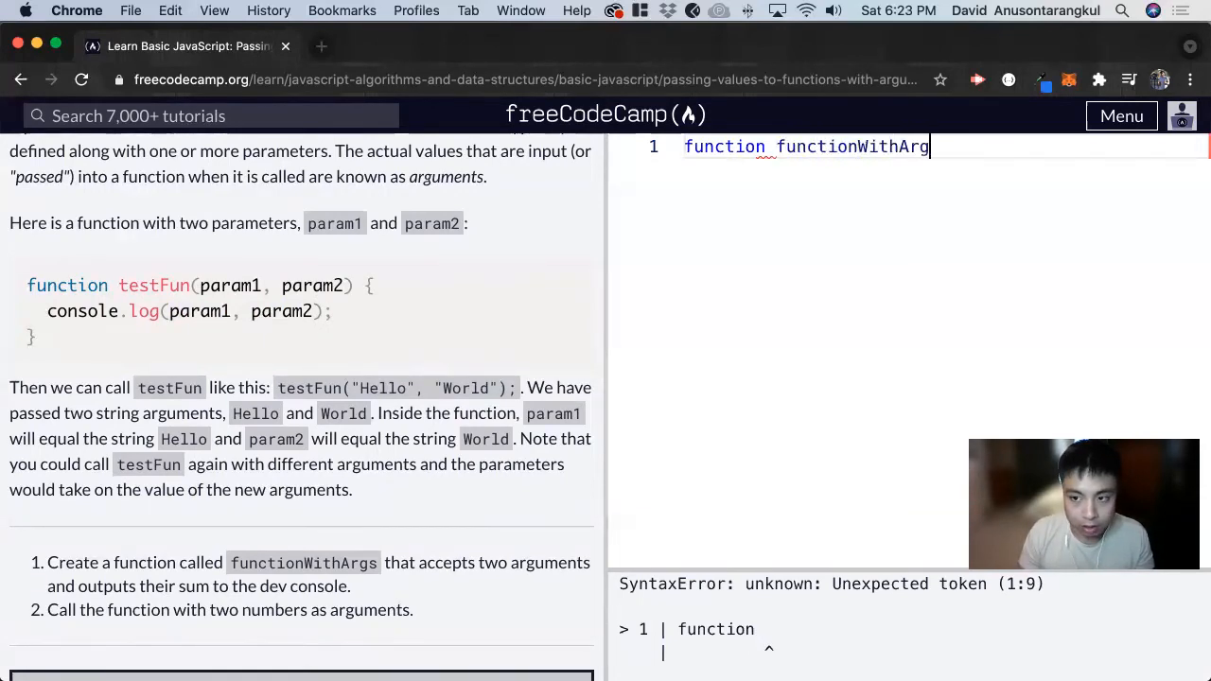
pyautogui.write('s()')
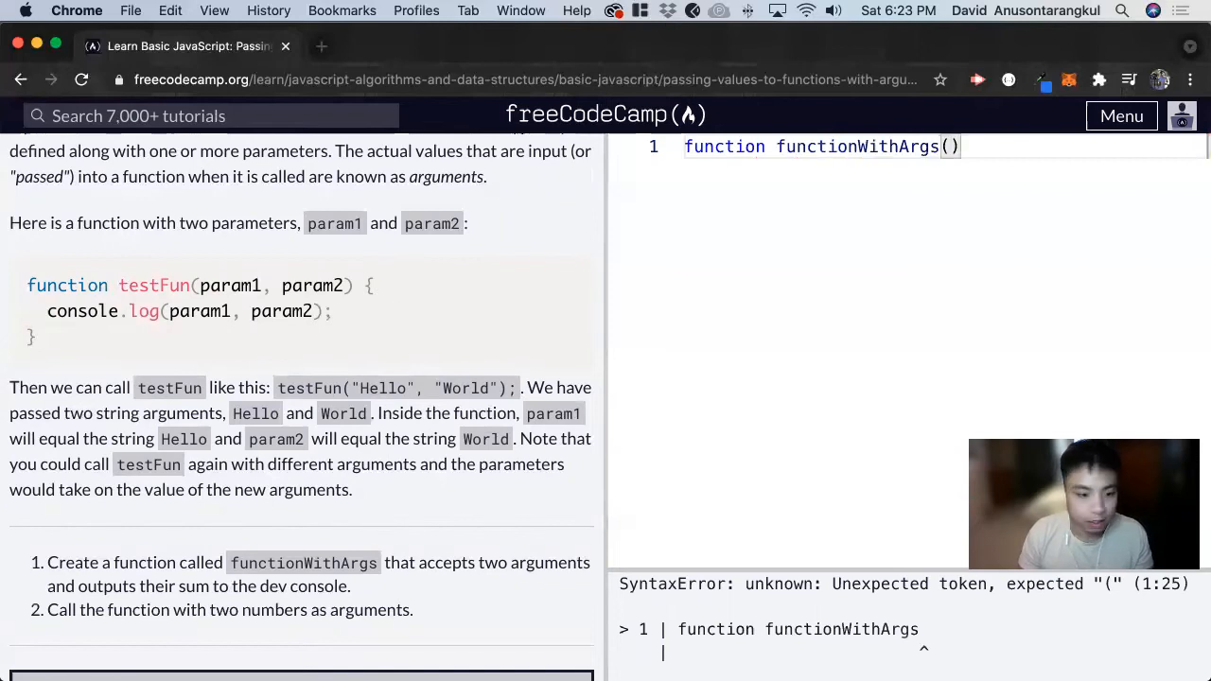
pyautogui.write('()')
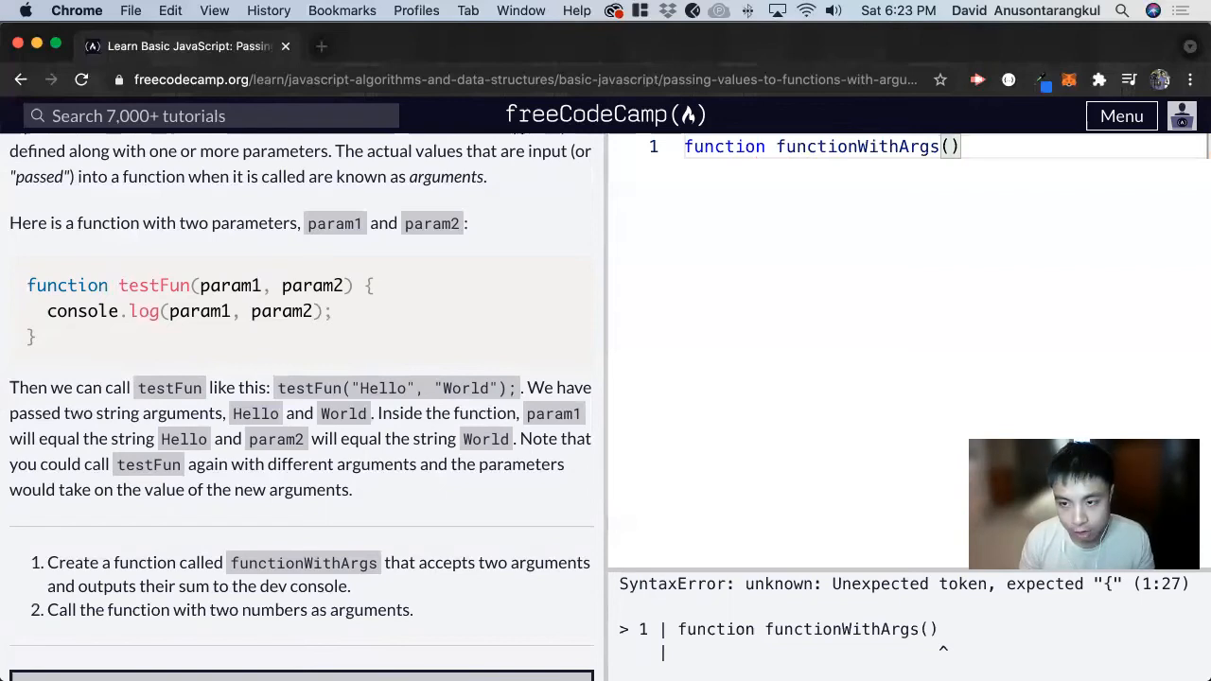
pyautogui.write('a')
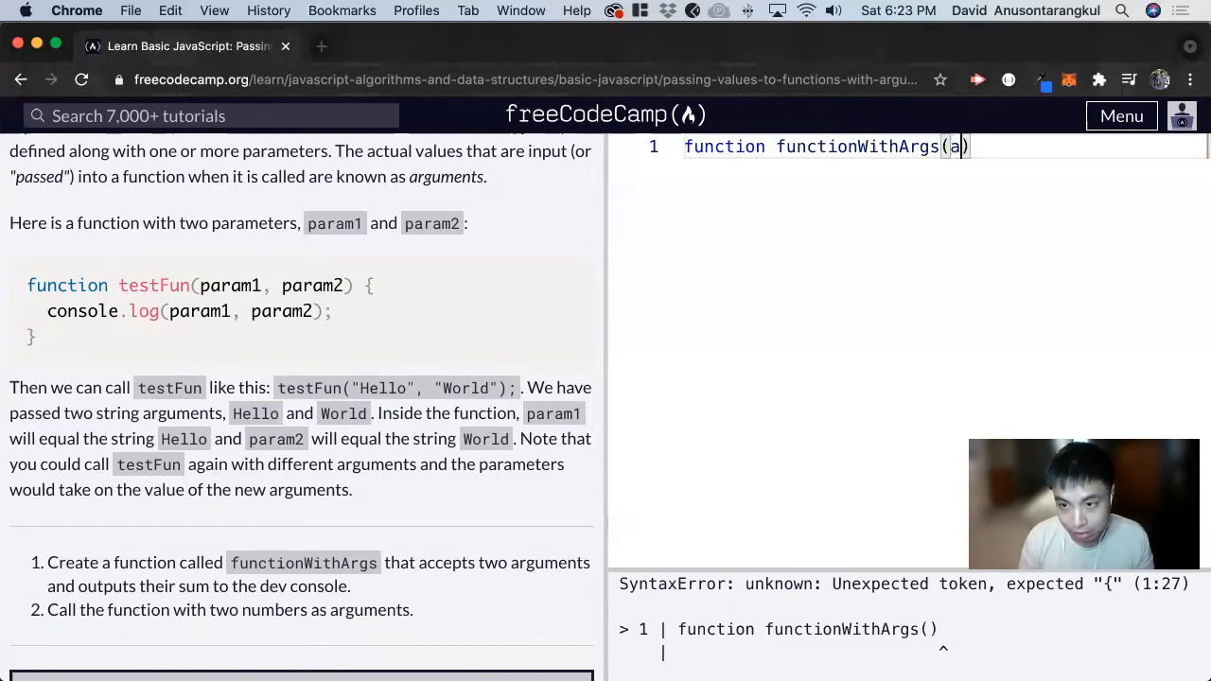
pyautogui.write(',b')
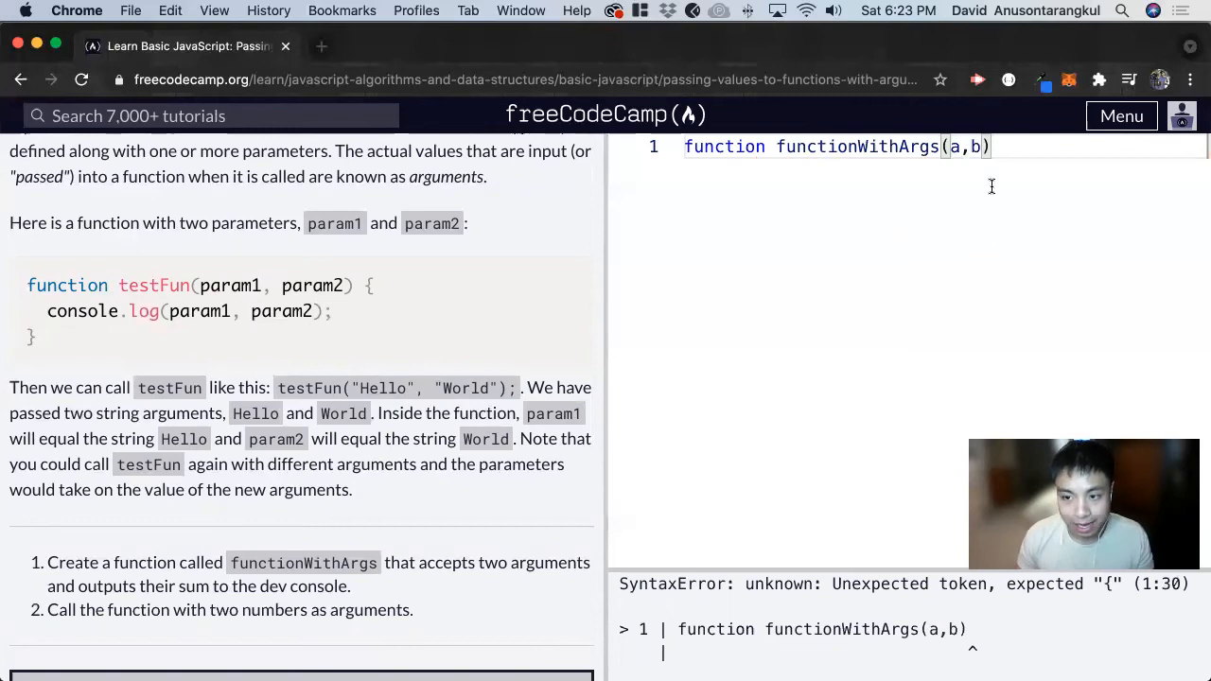
# - Give functionWithArgs a body containing console.log(a+b);
pyautogui.write('{}')
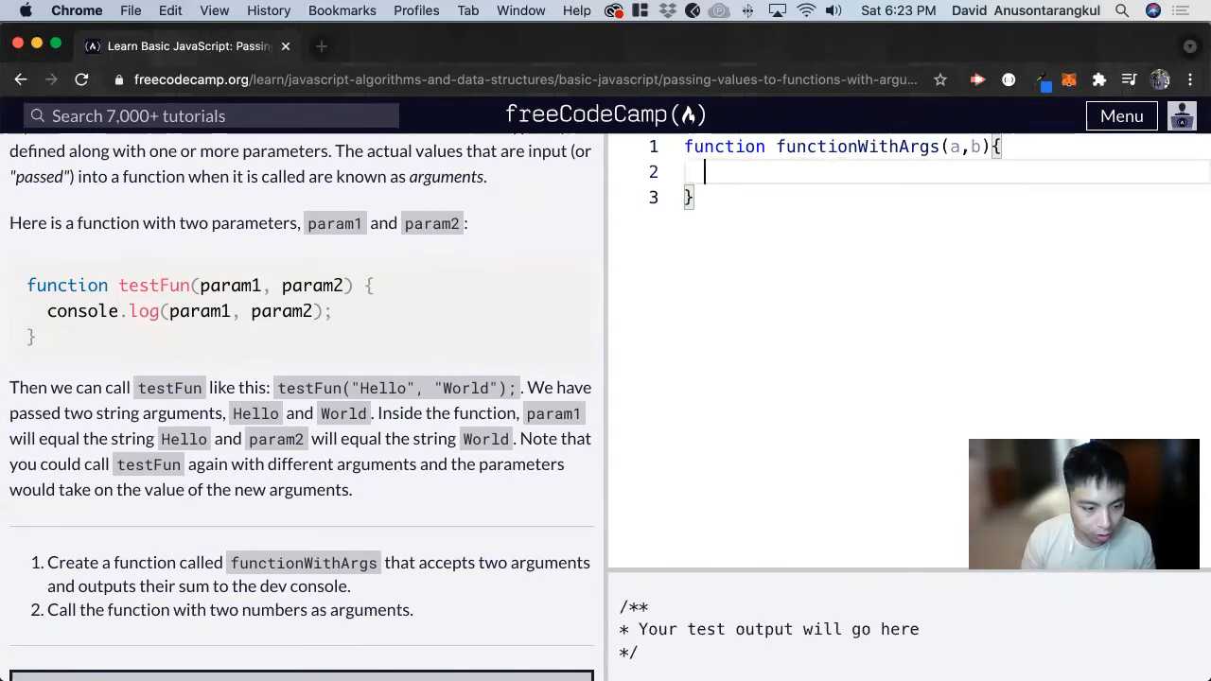
pyautogui.write('console.lo')
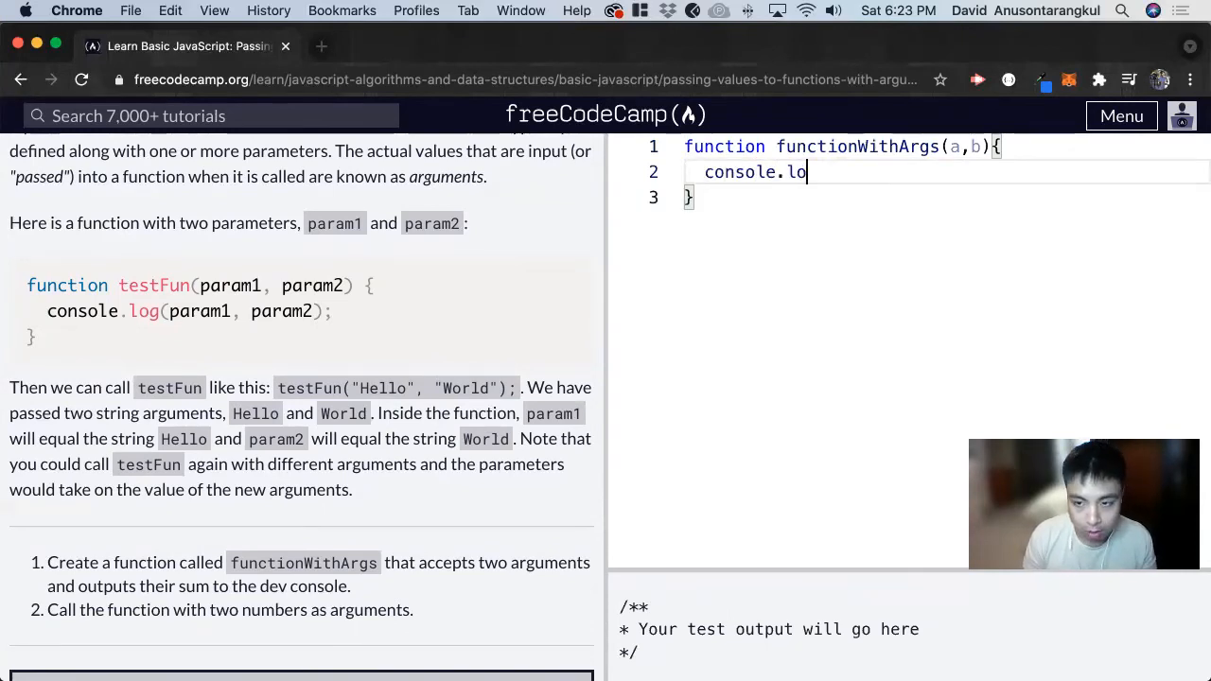
pyautogui.write('g(a+b)')
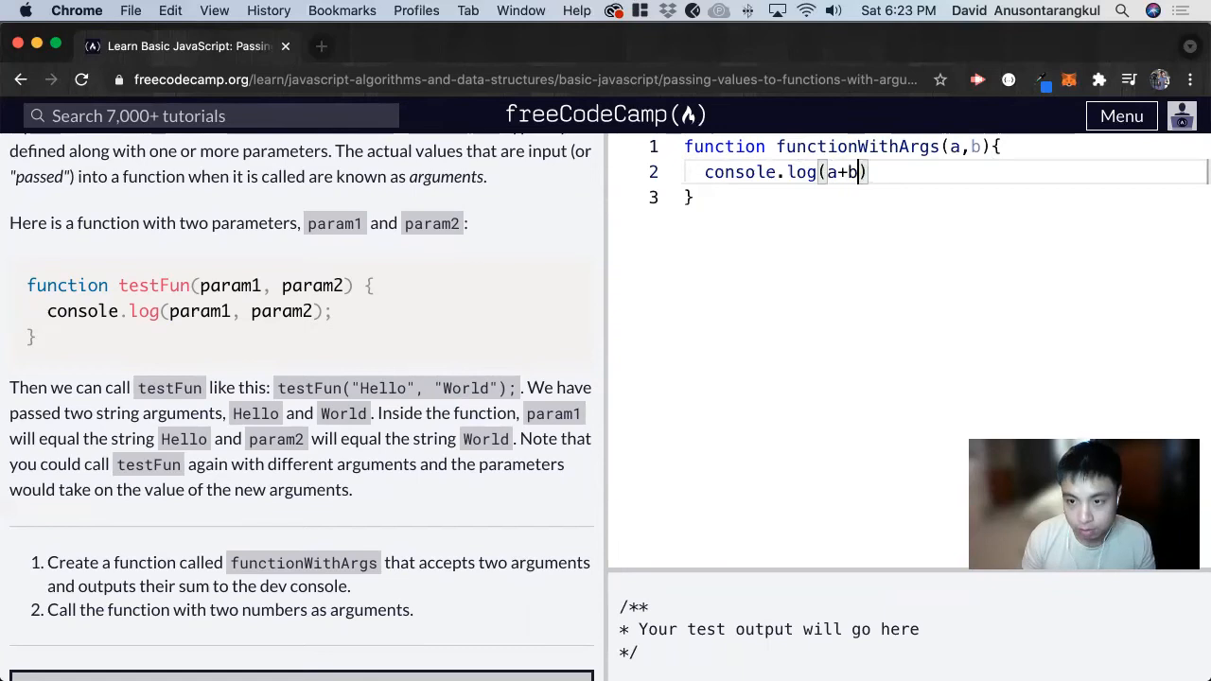
pyautogui.write(';')
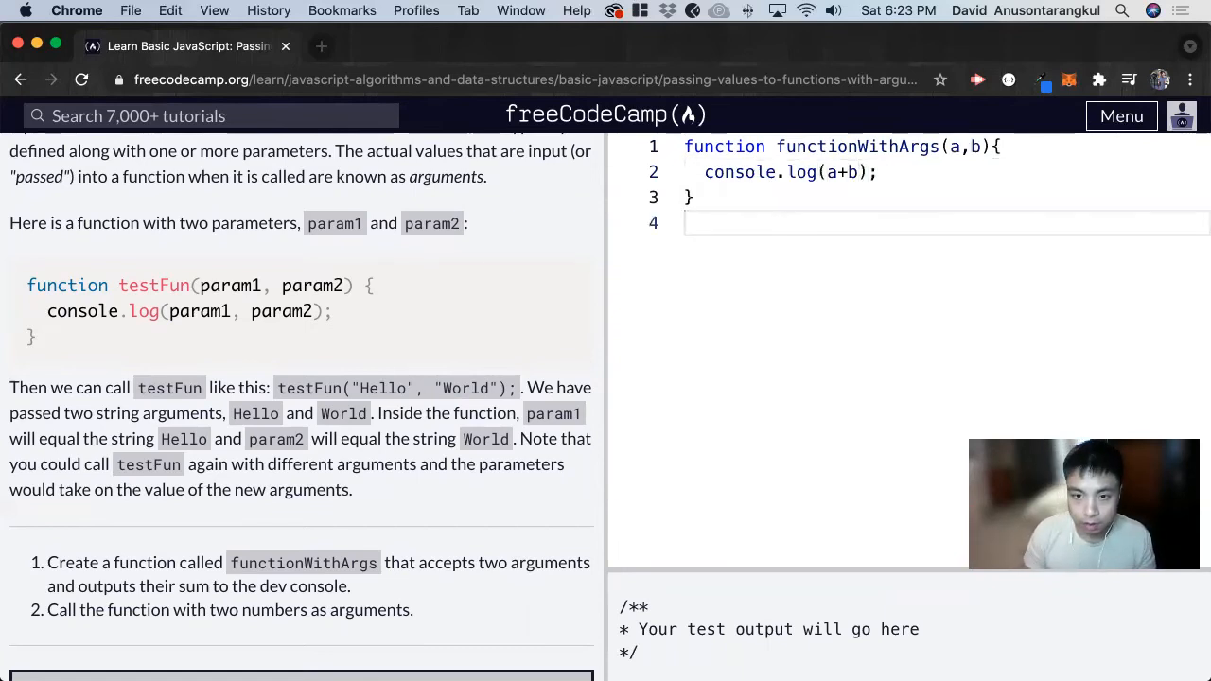
# - Call functionWithArgs(5,2); below the function so the console outputs 7
pyautogui.write('function')
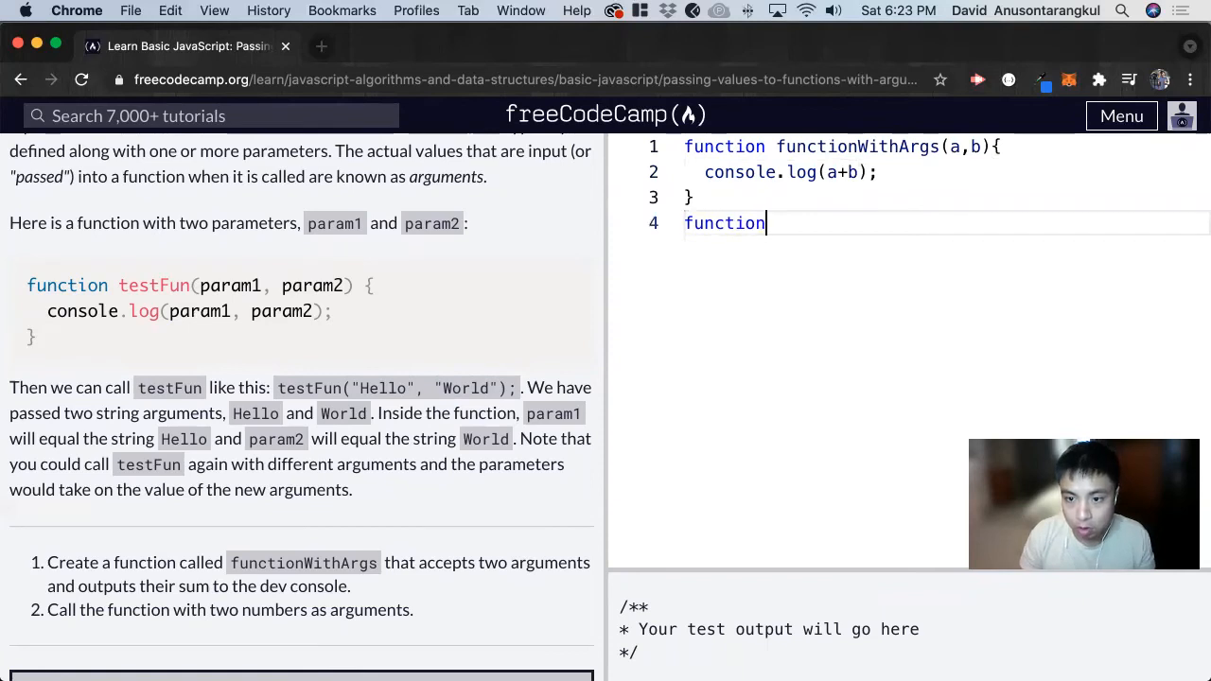
pyautogui.write('WithArg')
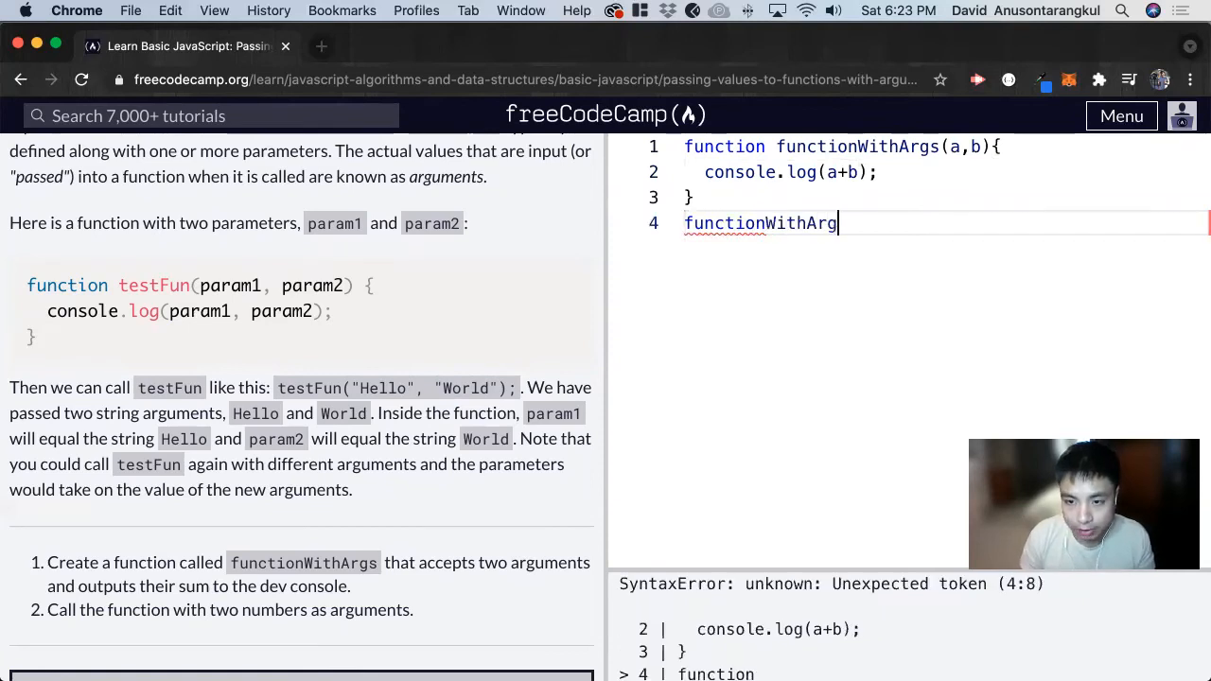
pyautogui.write('s()')
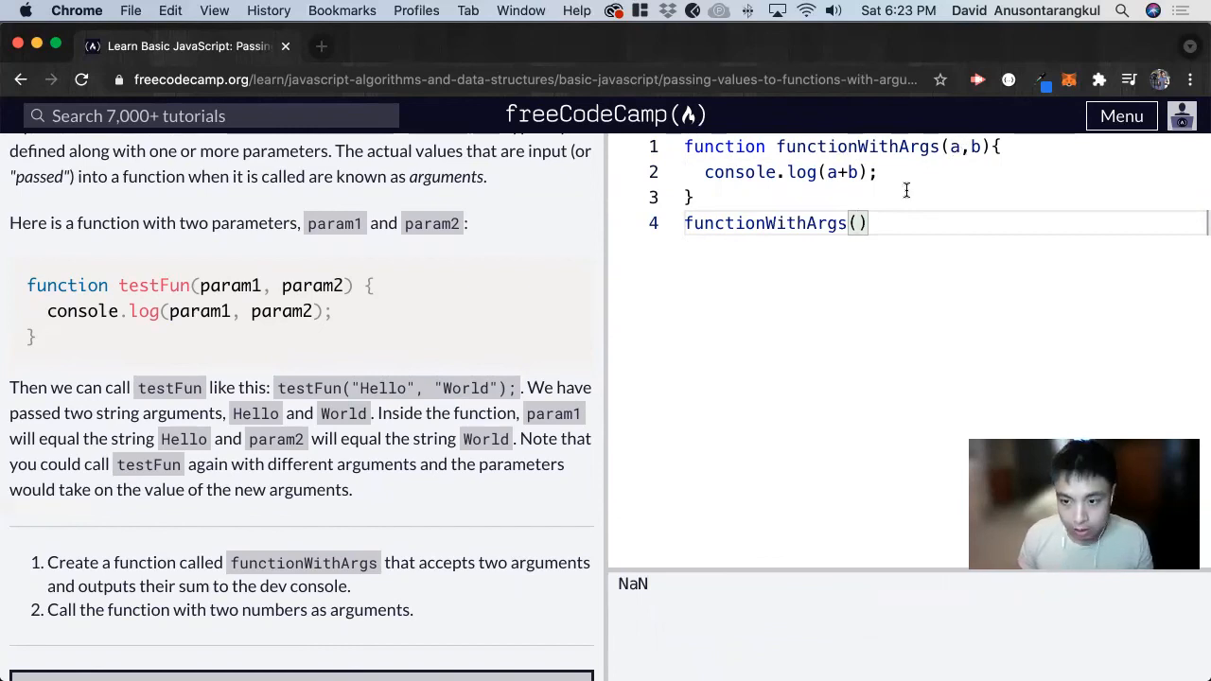
pyautogui.write('3,1')
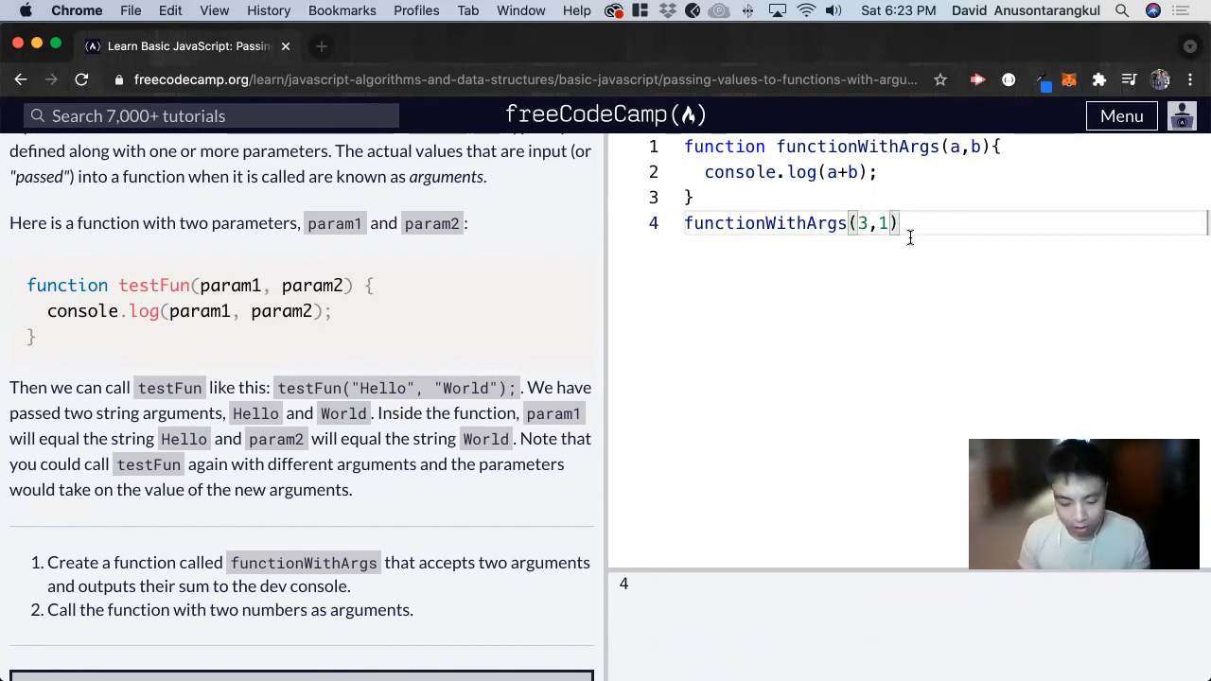
pyautogui.write('5')
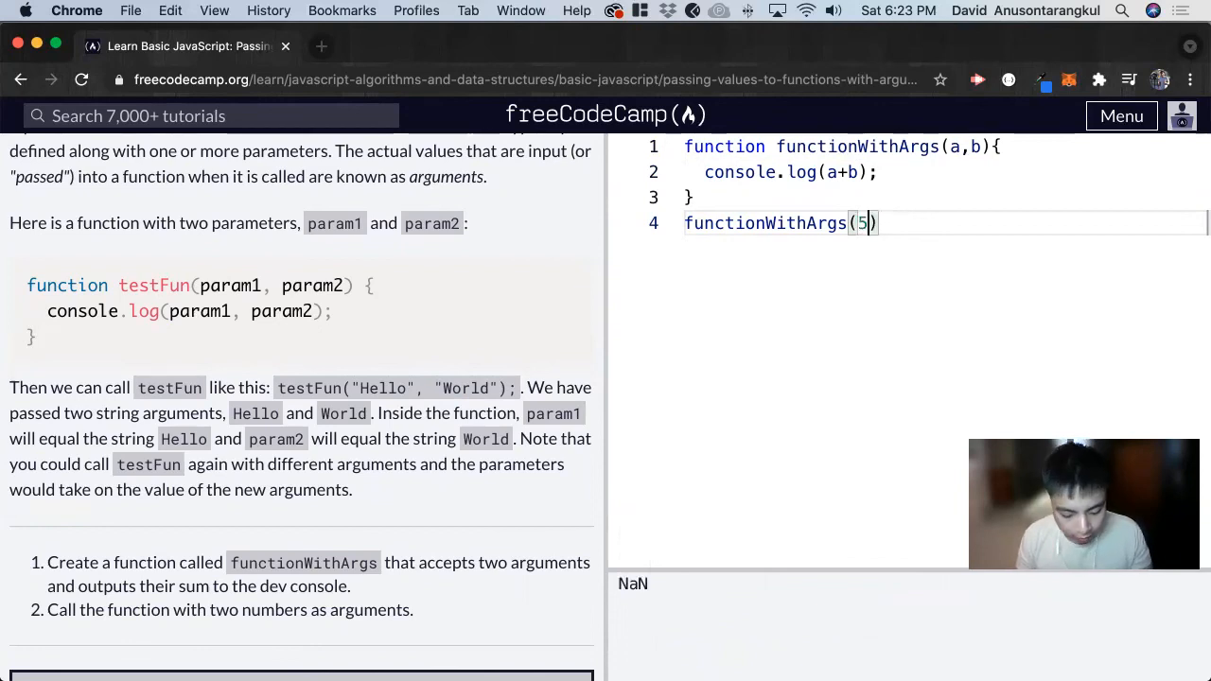
pyautogui.write(',2')
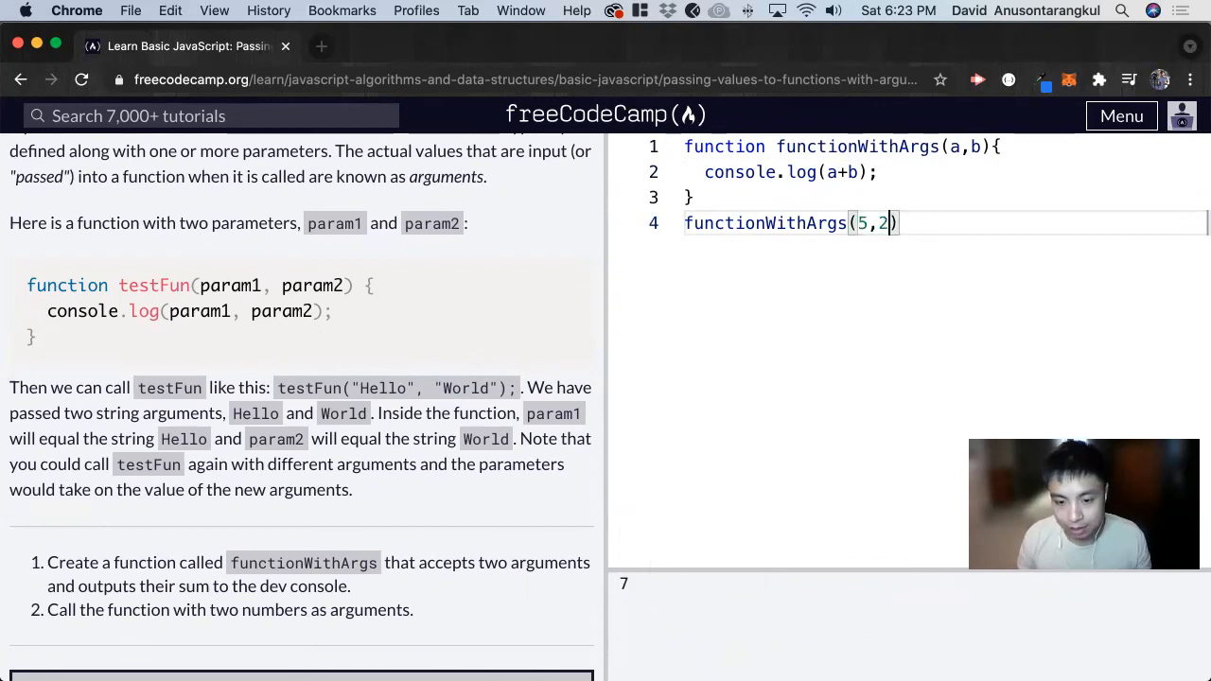
pyautogui.write(';')
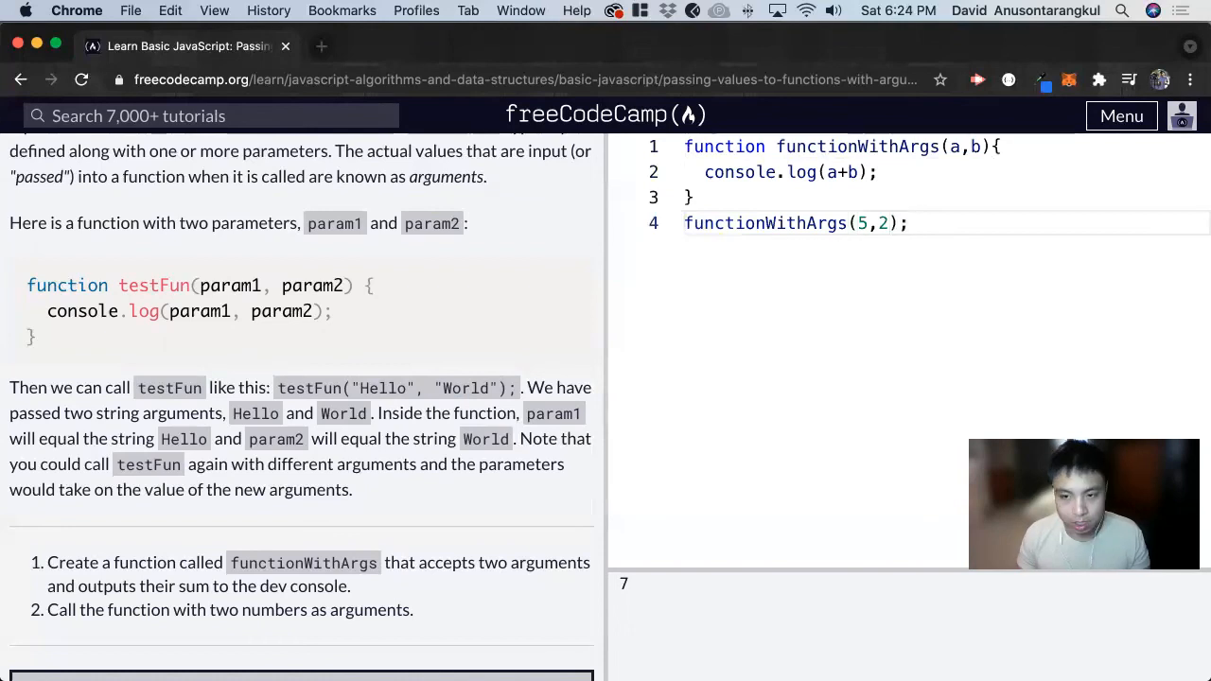